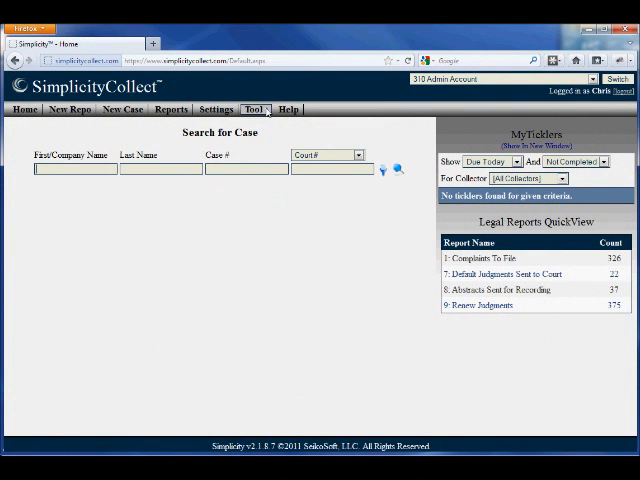
- Go to Tools and choose Case File Importer
{"action": "left_click", "coordinate": [262, 109]}
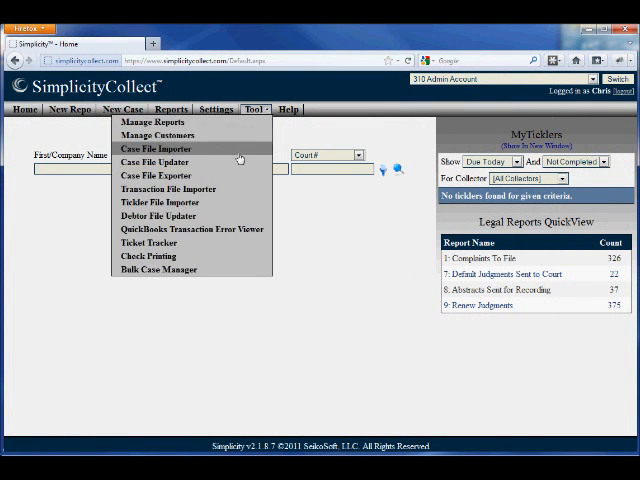
{"action": "left_click", "coordinate": [154, 148]}
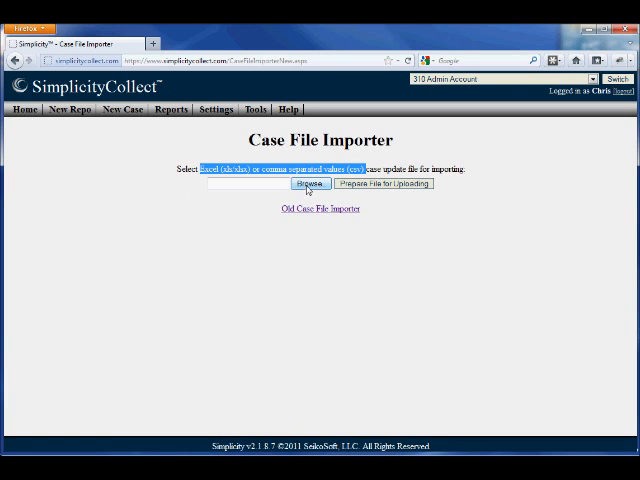
- Choose Importer File.csv and prepare it for uploading
{"action": "left_click", "coordinate": [310, 183]}
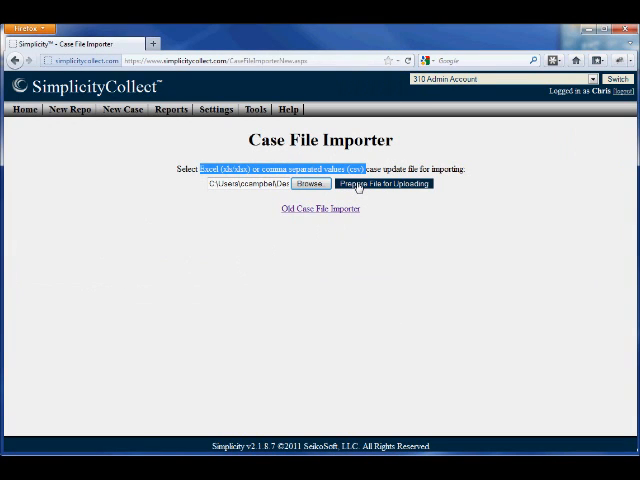
{"action": "left_click", "coordinate": [385, 185]}
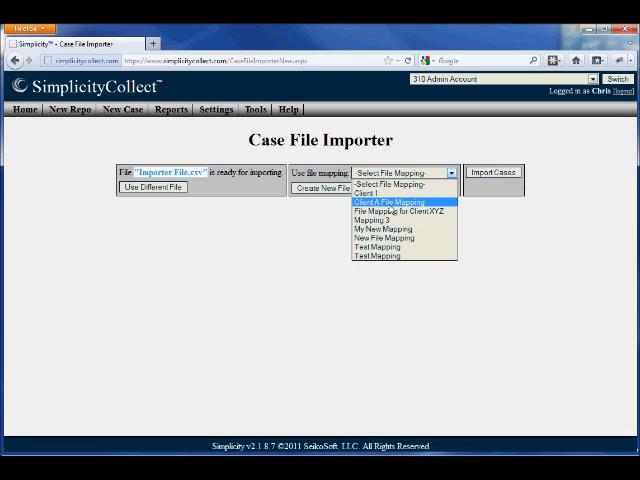
{"action": "mouse_move", "coordinate": [400, 210]}
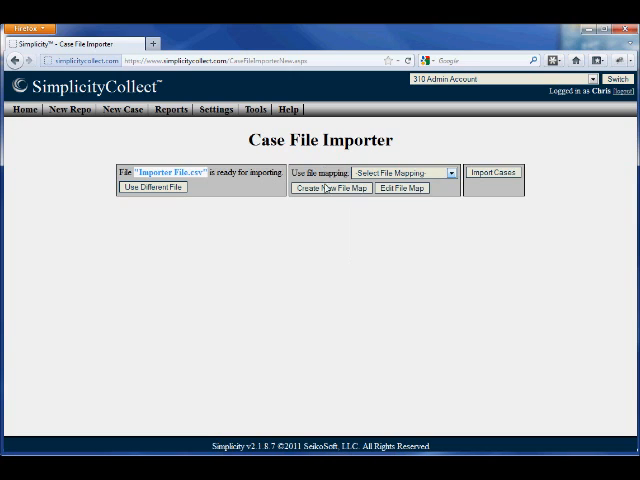
- Start a new file map named Client Y File Mapping pairing Client with Client Name
{"action": "left_click", "coordinate": [332, 188]}
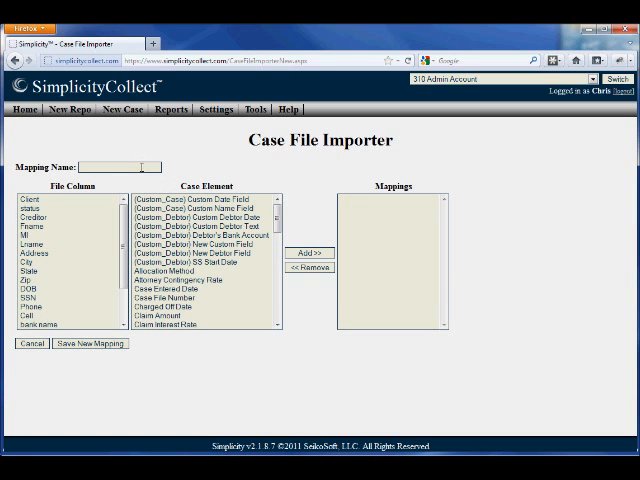
{"action": "type", "text": "Client Y File Mapping"}
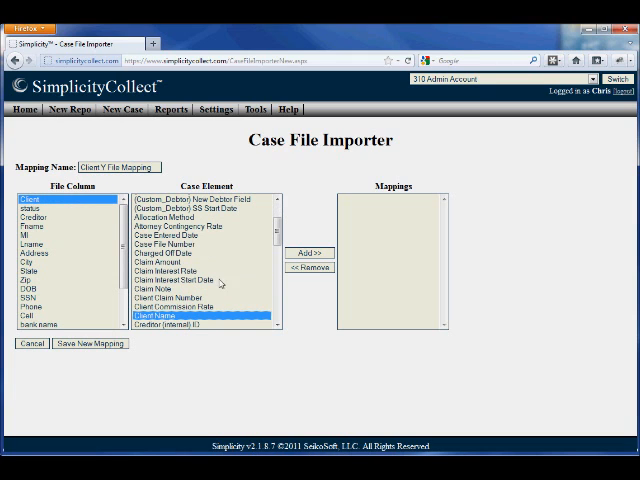
{"action": "left_click", "coordinate": [308, 248]}
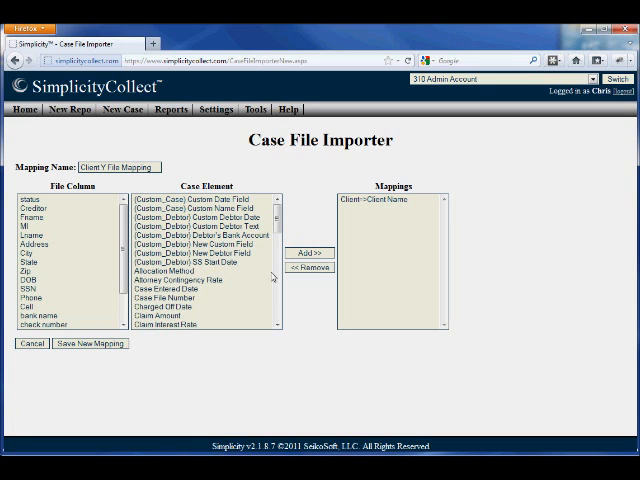
{"action": "left_click", "coordinate": [383, 198]}
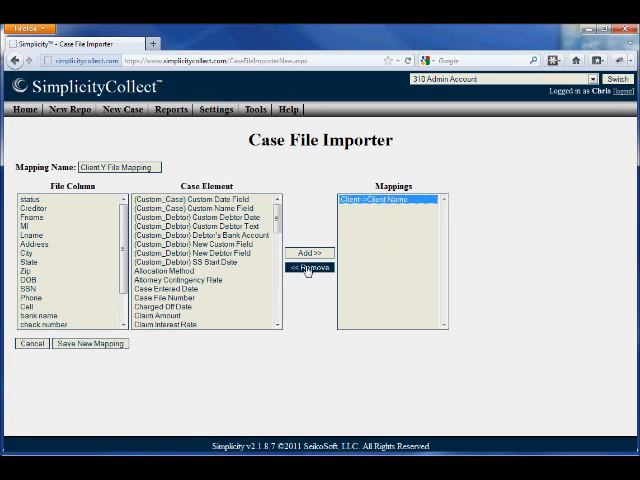
- Remove the Client–Client Name pair and add it back
{"action": "left_click", "coordinate": [307, 267]}
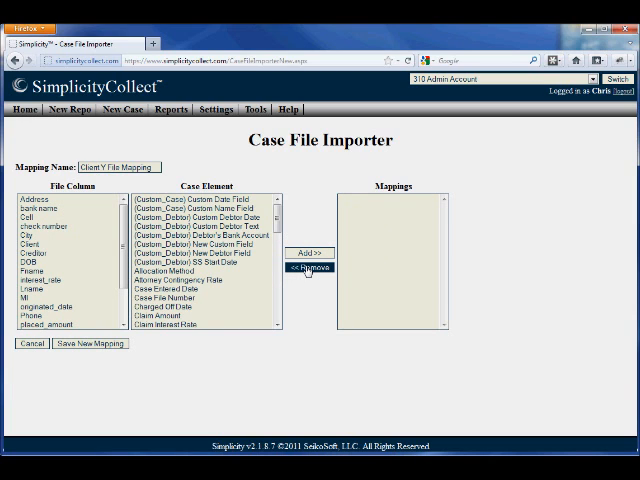
{"action": "left_click", "coordinate": [33, 243]}
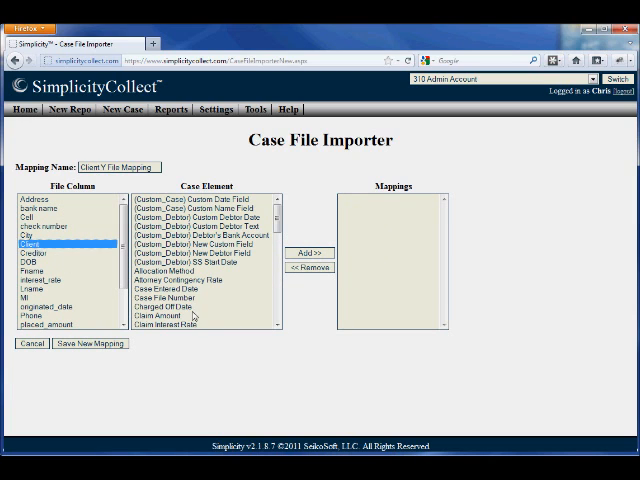
{"action": "left_click", "coordinate": [190, 244]}
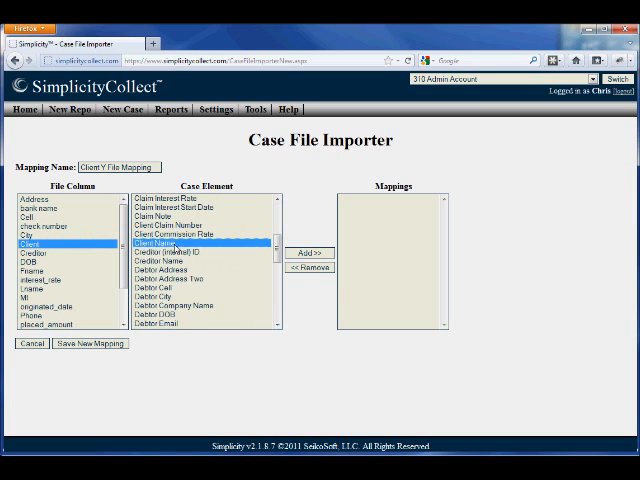
{"action": "left_click", "coordinate": [308, 252]}
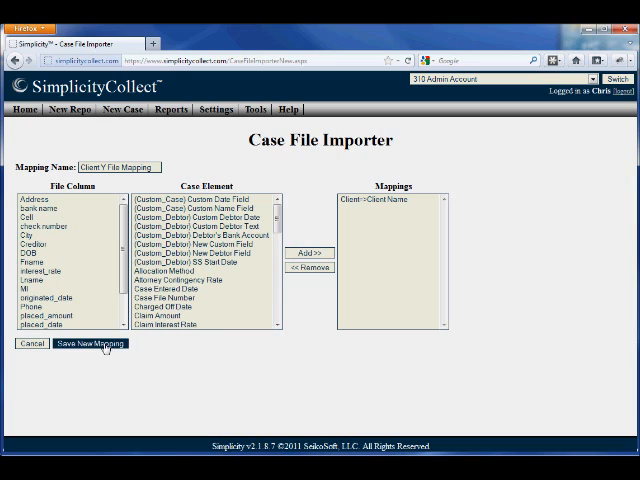
- Dismiss the missing debtor name warning and map Fname, Lname and SSN to the Debtor fields
{"action": "left_click", "coordinate": [83, 343]}
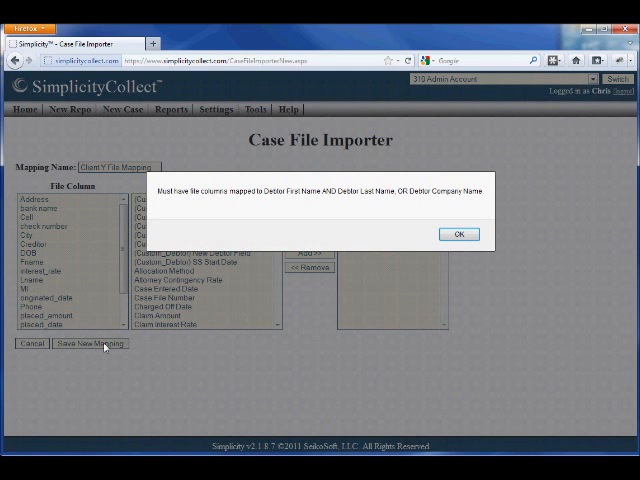
{"action": "left_click", "coordinate": [458, 234]}
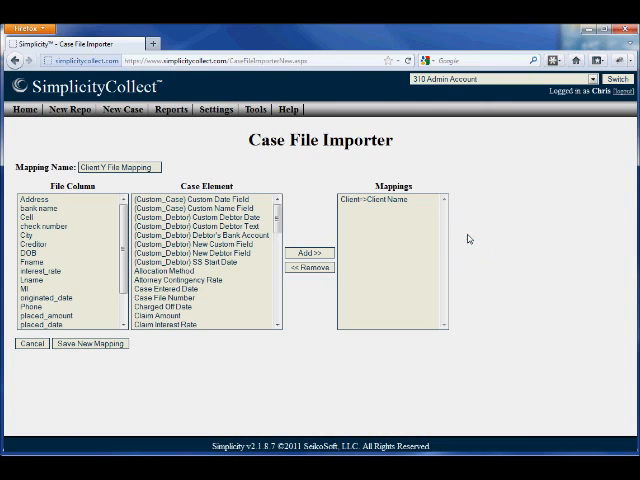
{"action": "left_click", "coordinate": [65, 262]}
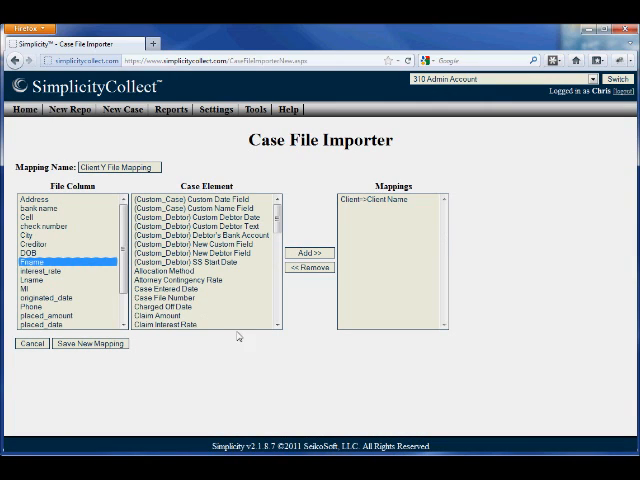
{"action": "scroll", "scroll_direction": "down", "scroll_amount": 3}
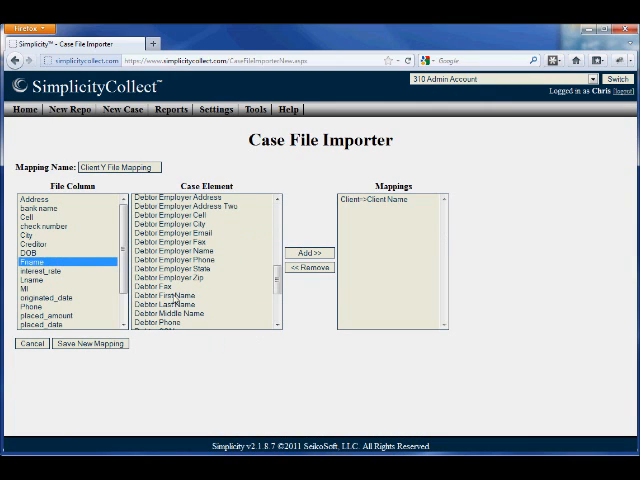
{"action": "left_click", "coordinate": [306, 251]}
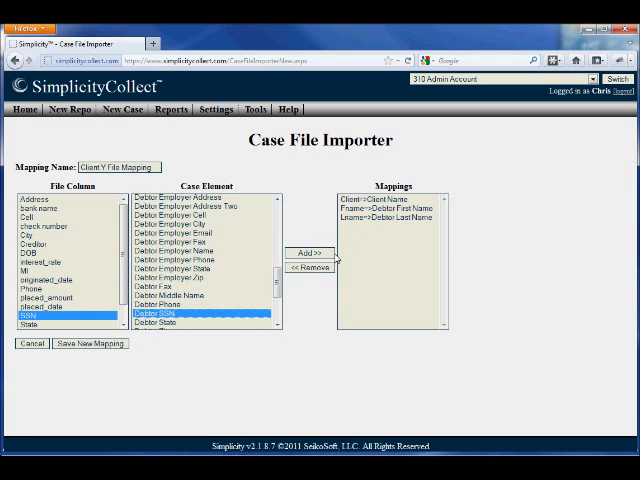
{"action": "left_click", "coordinate": [310, 251]}
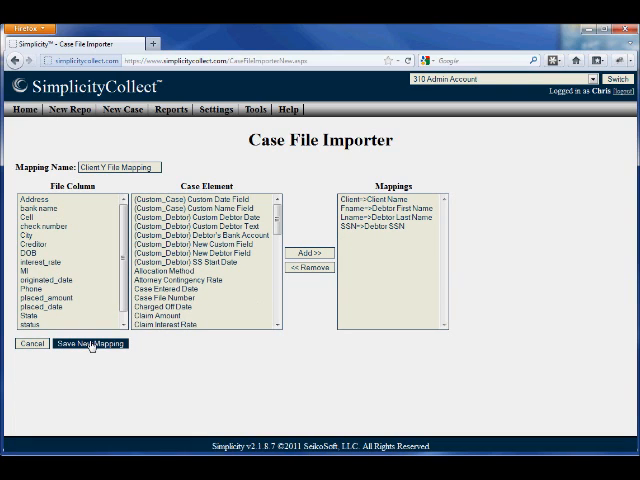
- Save Client Y File Mapping, select it, and import the prepared cases
{"action": "left_click", "coordinate": [88, 343]}
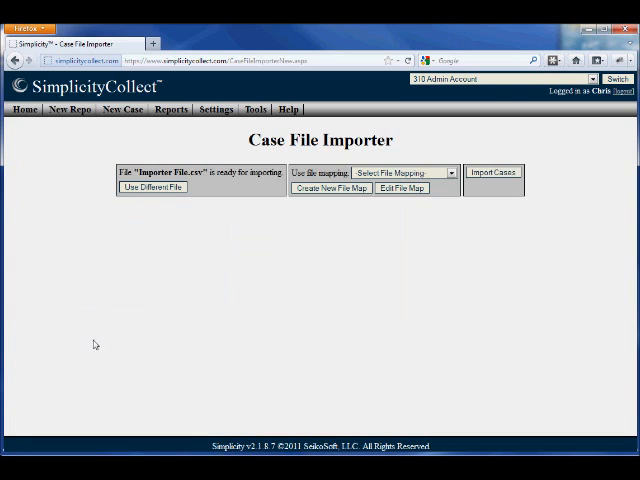
{"action": "left_click", "coordinate": [448, 173]}
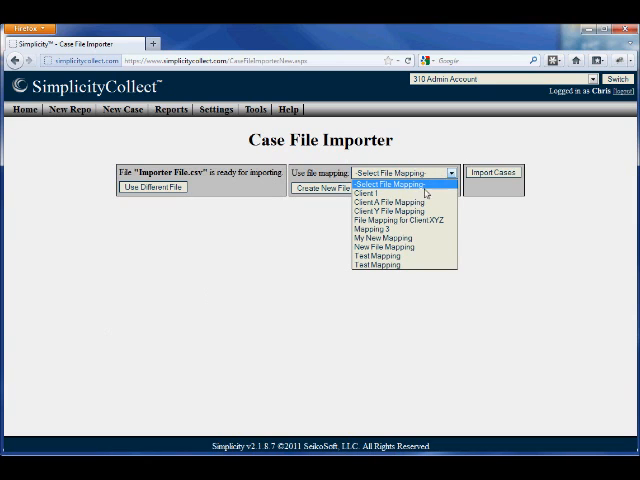
{"action": "mouse_move", "coordinate": [400, 215]}
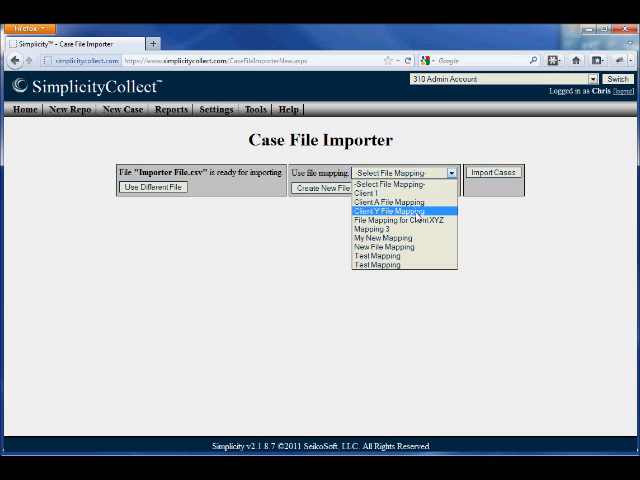
{"action": "left_click", "coordinate": [395, 211]}
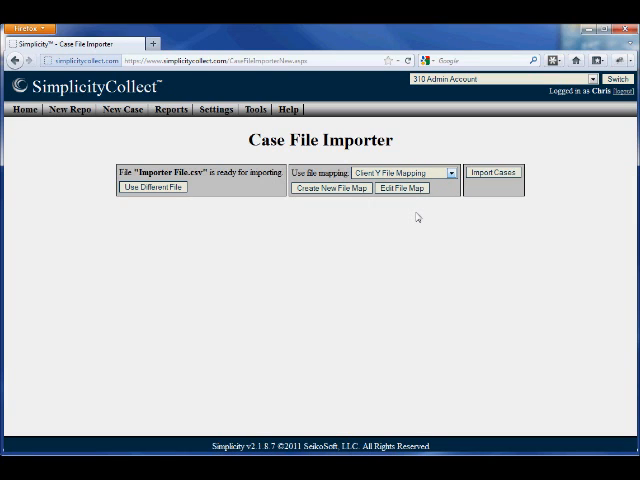
{"action": "left_click", "coordinate": [494, 172]}
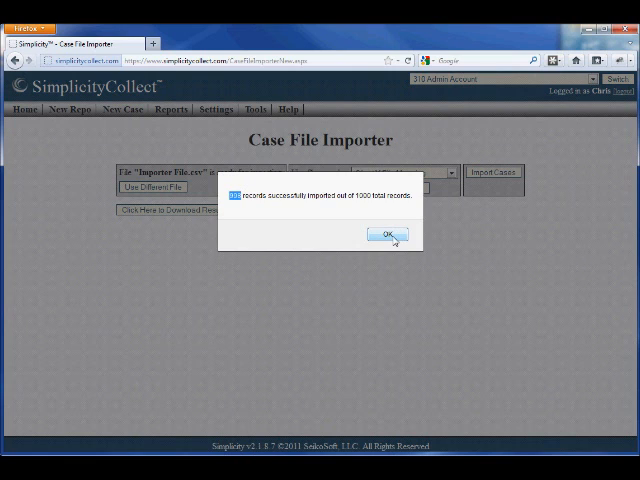
- Close the import summary and download the import results file
{"action": "left_click", "coordinate": [388, 233]}
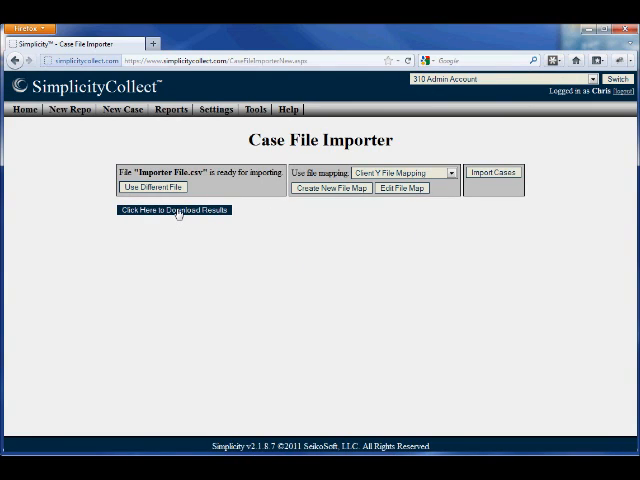
{"action": "left_click", "coordinate": [176, 210]}
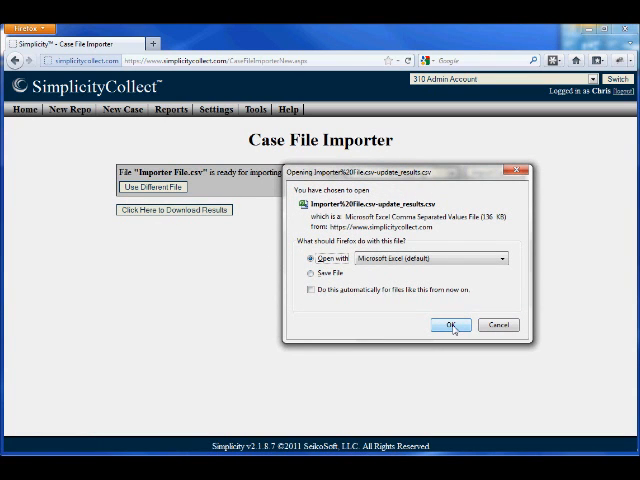
- Open the import results CSV in Excel and sort its rows
{"action": "left_click", "coordinate": [449, 324]}
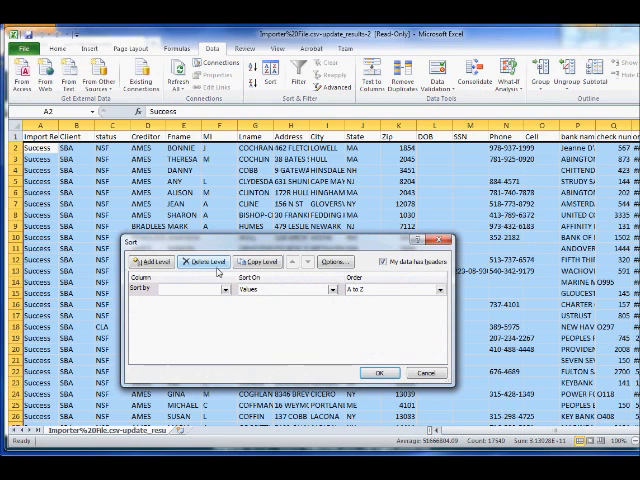
{"action": "left_click", "coordinate": [188, 290]}
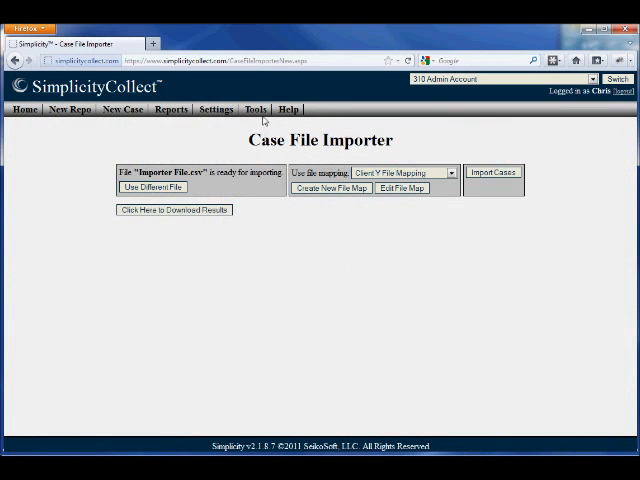
{"action": "left_click", "coordinate": [256, 109]}
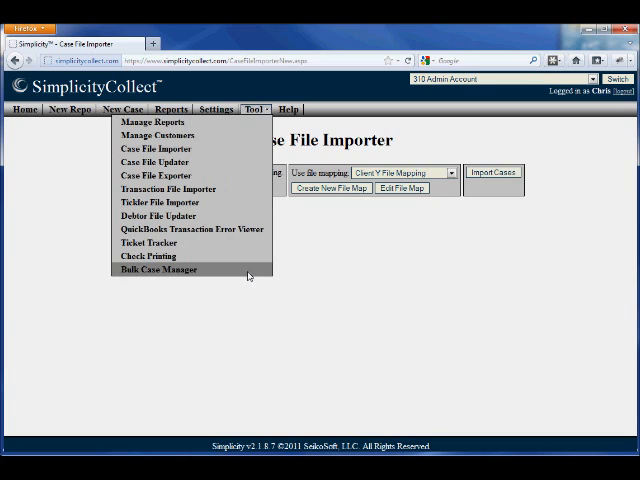